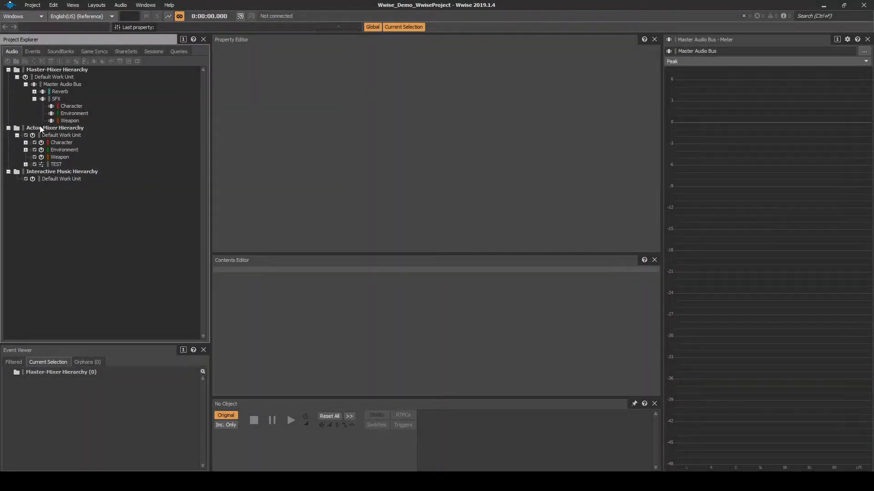
Create a WEP_Shotgun actor-mixer as a new child of the Weapon work unit
click(55, 127)
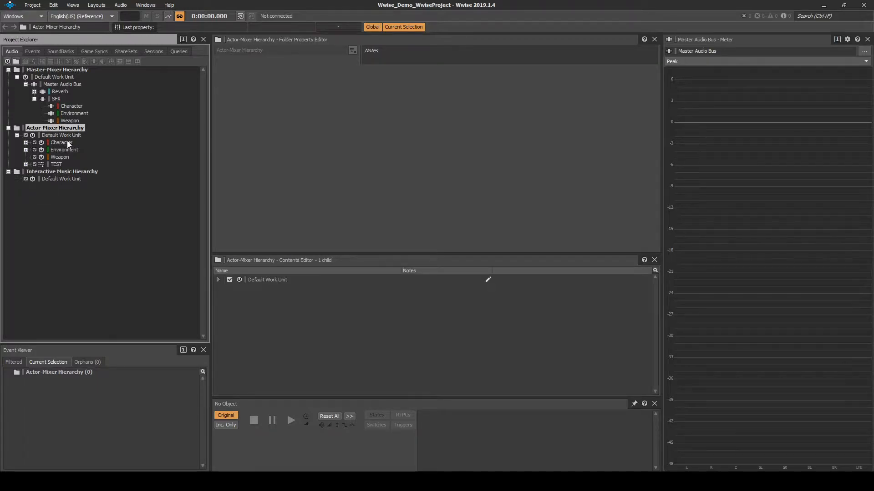
click(60, 157)
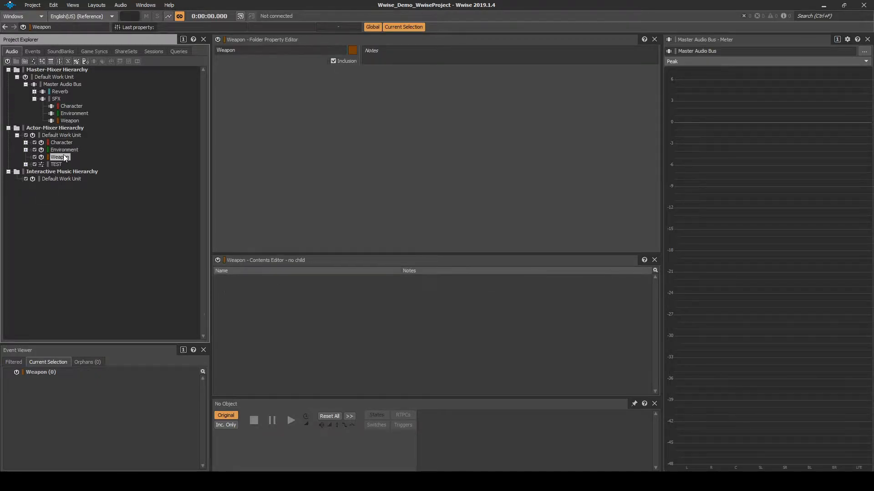
right_click(59, 157)
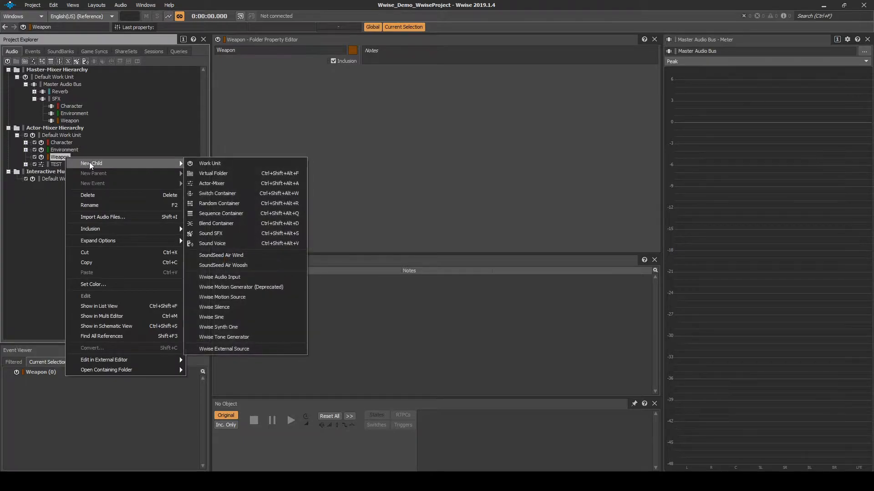
mouse_move(230, 169)
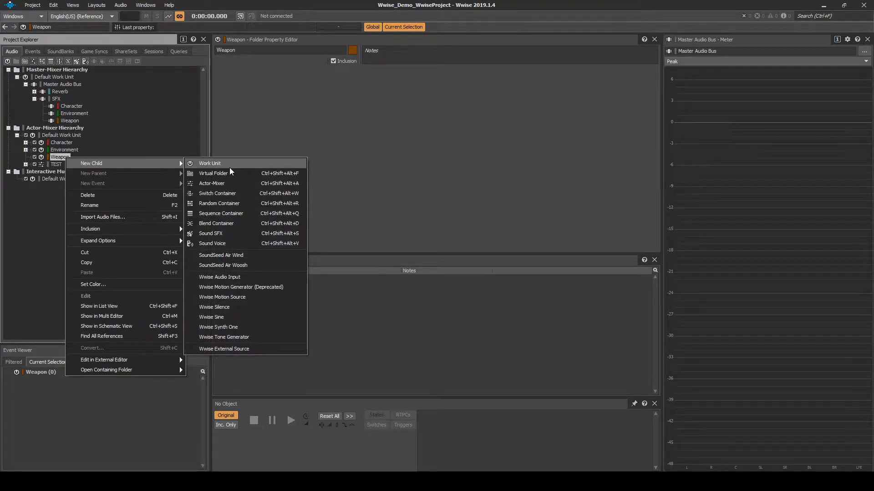
click(212, 184)
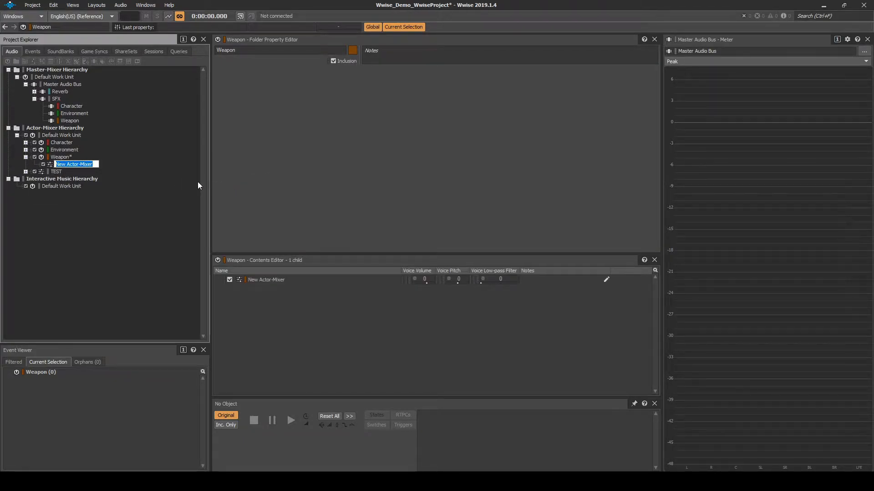
text(WEP_Shotgun)
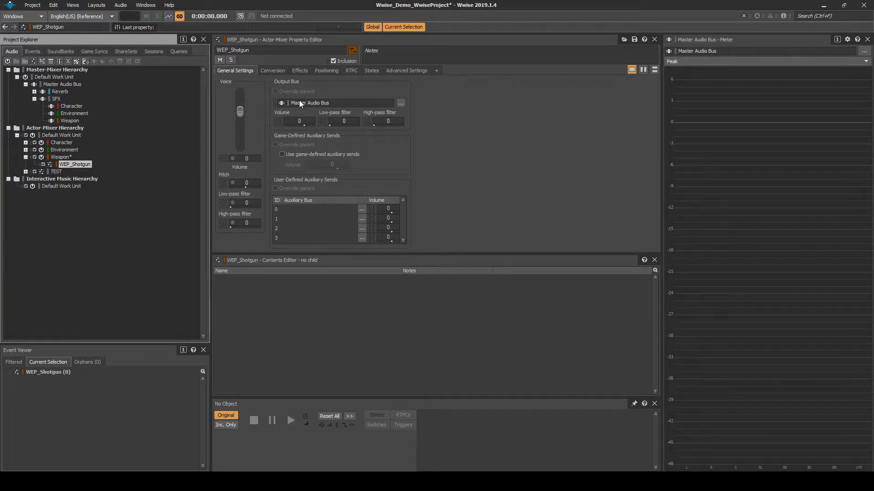
mouse_move(131, 106)
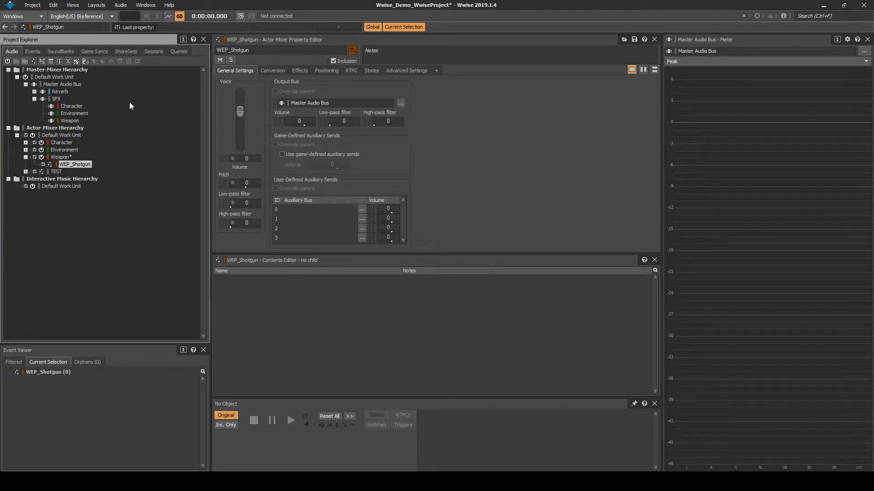
Change WEP_Shotgun's Output Bus from Master Audio Bus to the Weapon bus
click(69, 121)
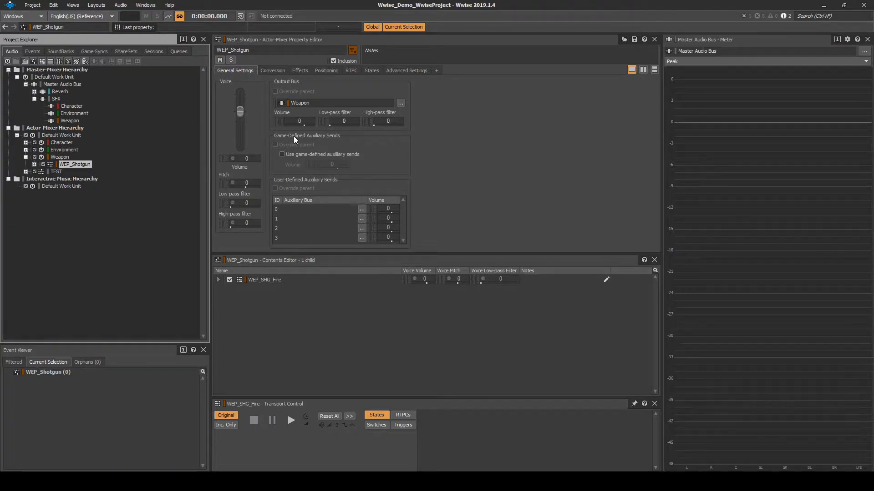
click(282, 154)
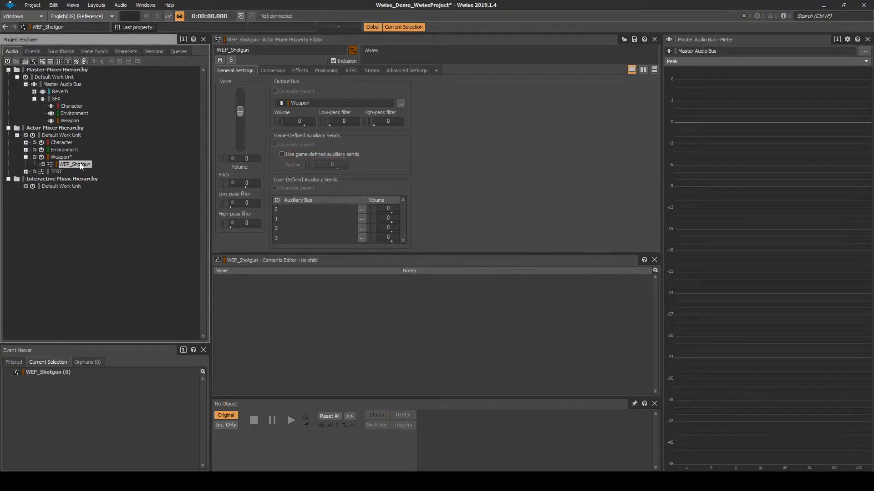
Create a random container named WEP_SHG_Fire inside WEP_Shotgun
right_click(75, 164)
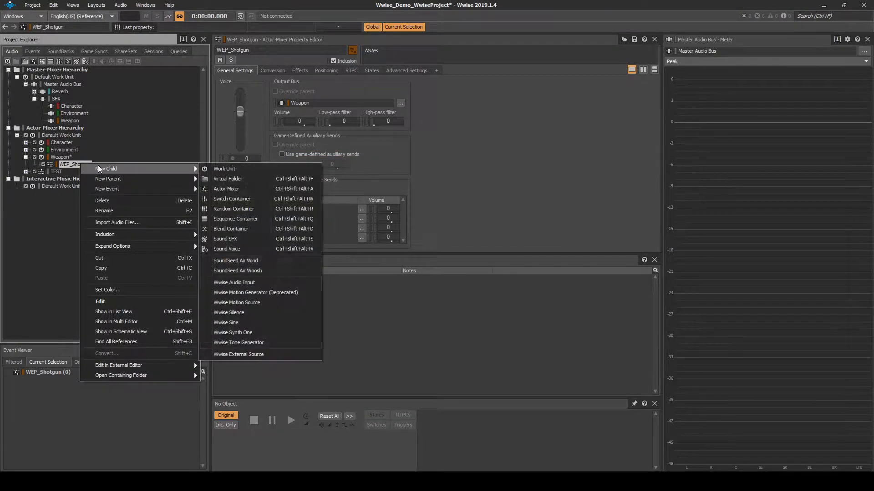
mouse_move(231, 199)
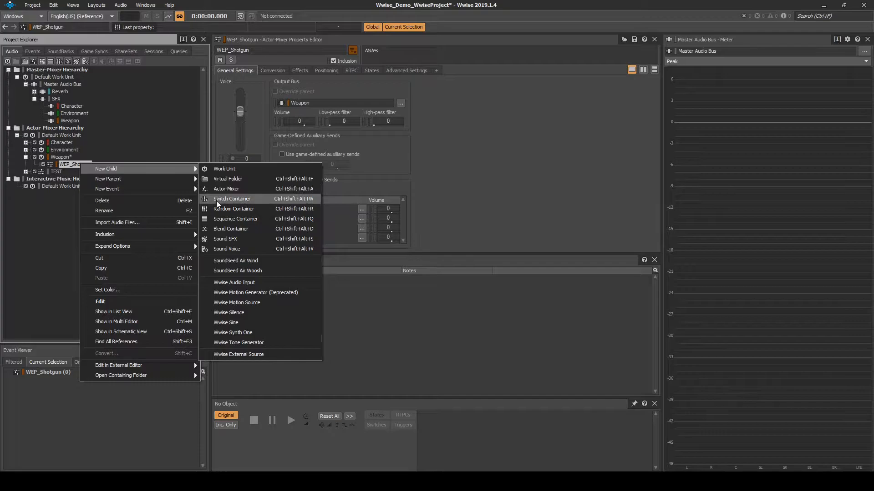
click(234, 209)
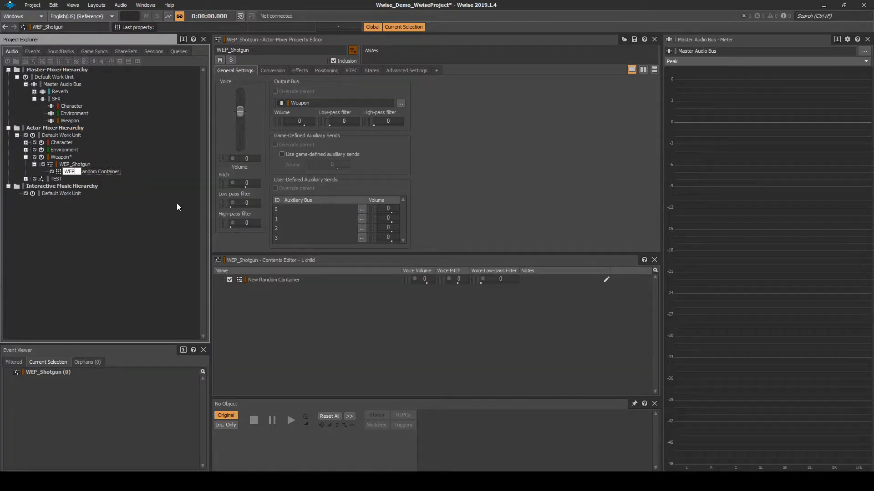
text(WEP_SHG_Fire)
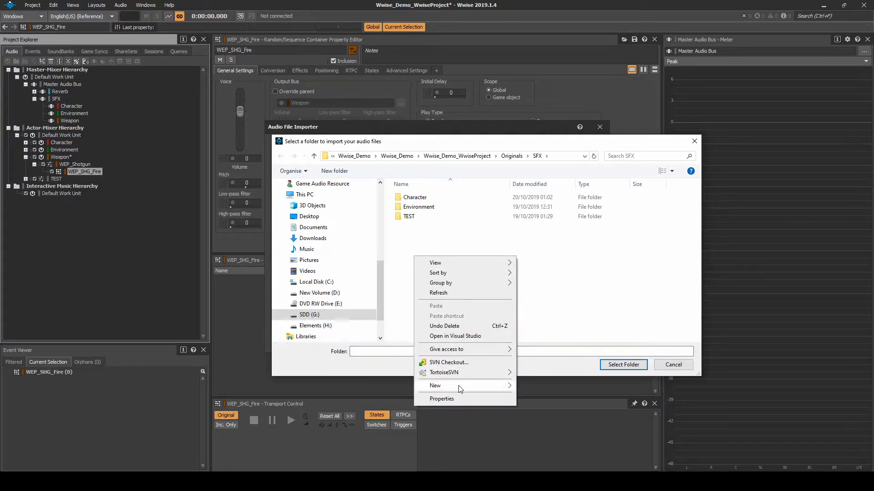
Import the five shotgun fire WAVs into WEP_SHG_Fire and create its Play_WEP_SHG_Fire event
click(434, 386)
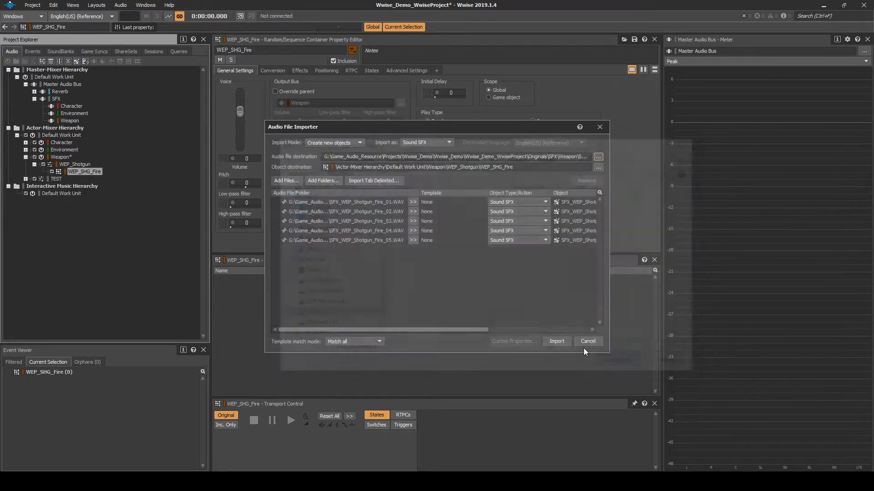
right_click(84, 171)
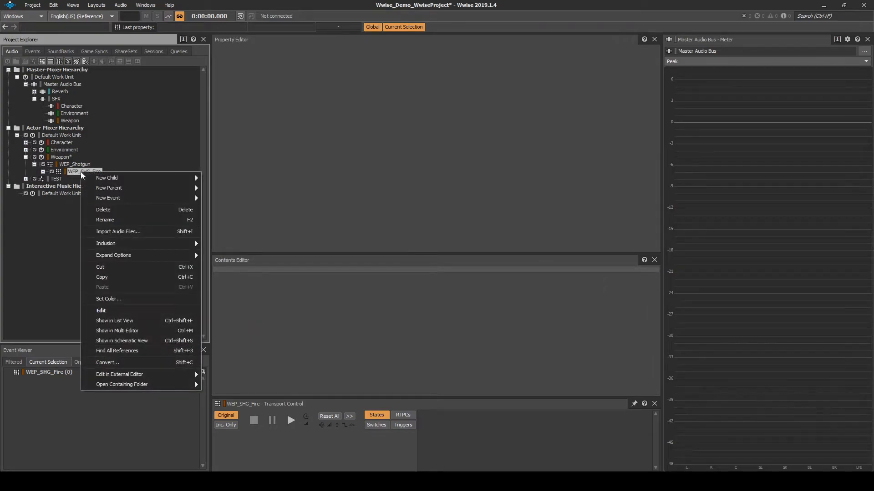
mouse_move(107, 198)
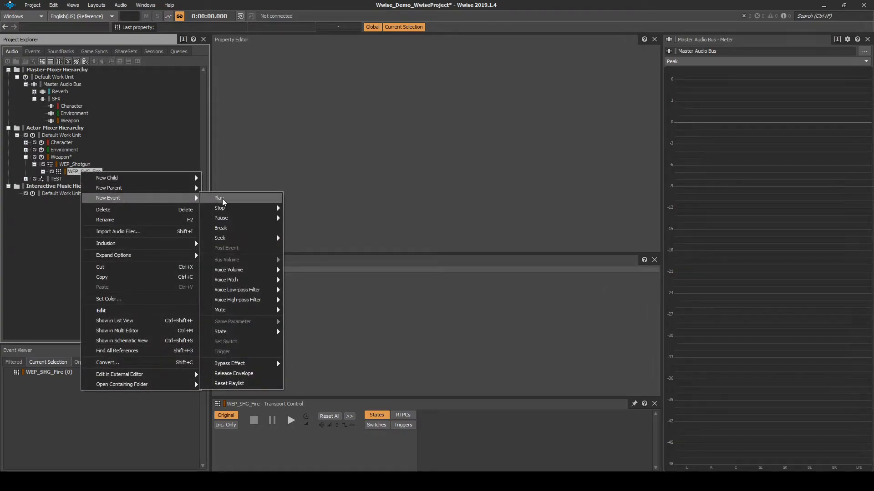
click(219, 198)
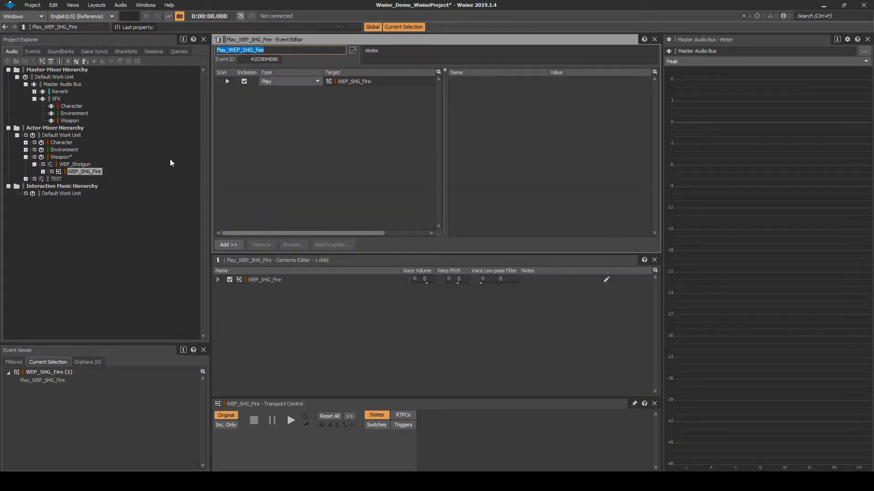
click(32, 51)
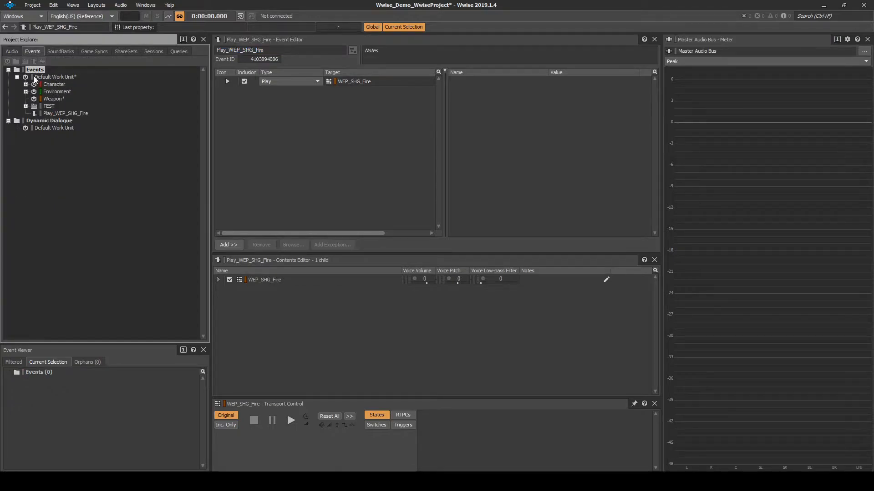
Add a virtual folder named WEP_Shotgun under the Weapon events work unit
click(52, 99)
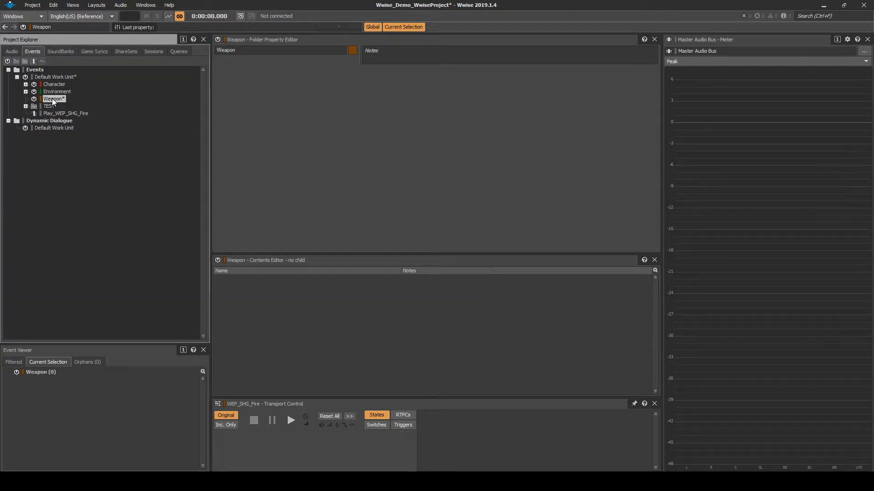
right_click(53, 98)
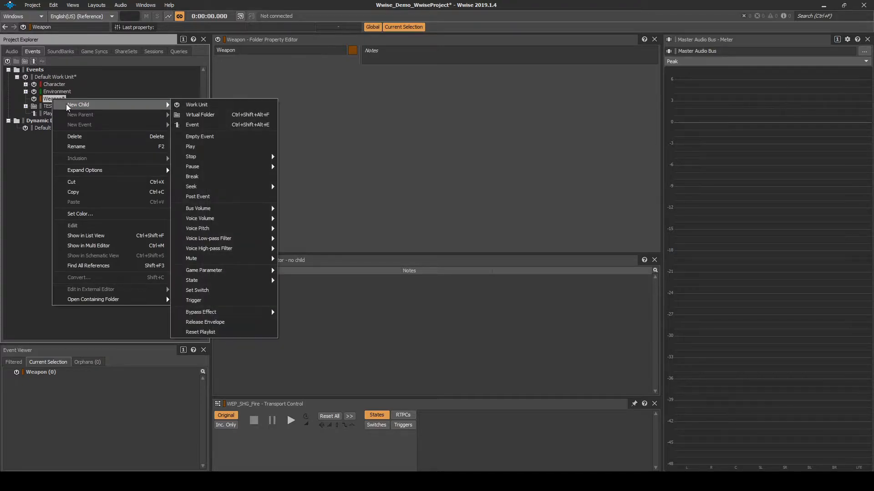
click(200, 115)
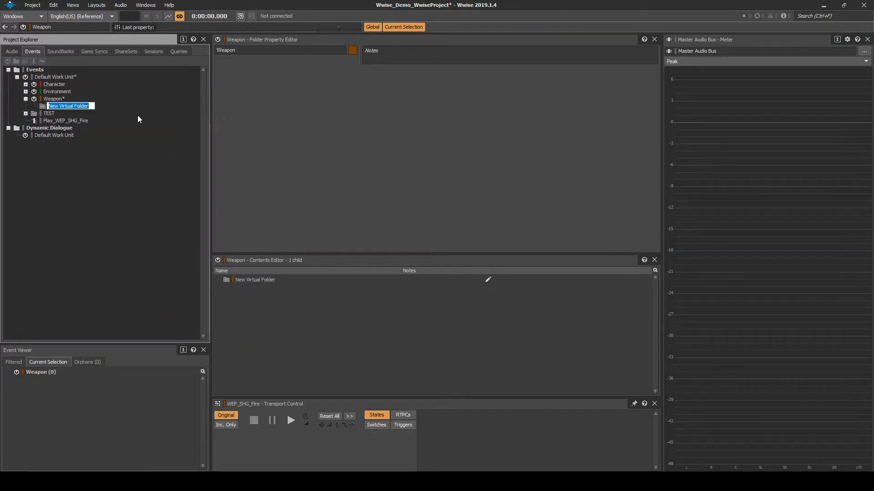
text(WE)
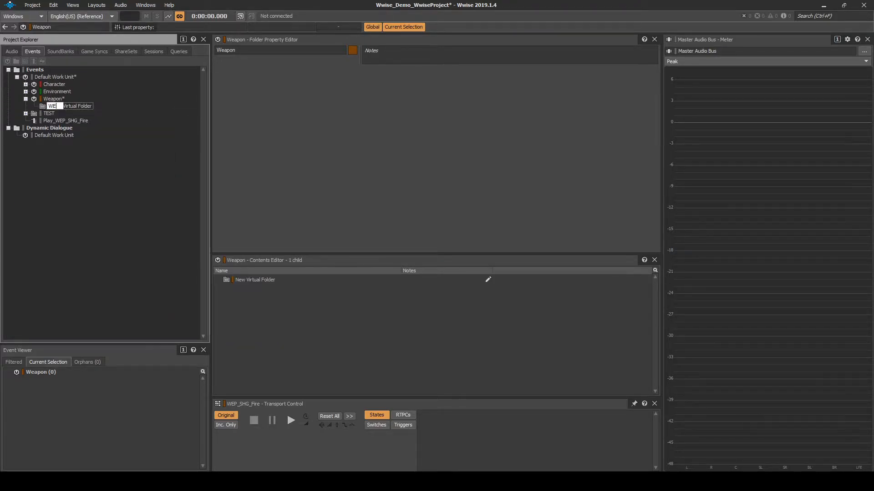
text(WEP_Shotgun)
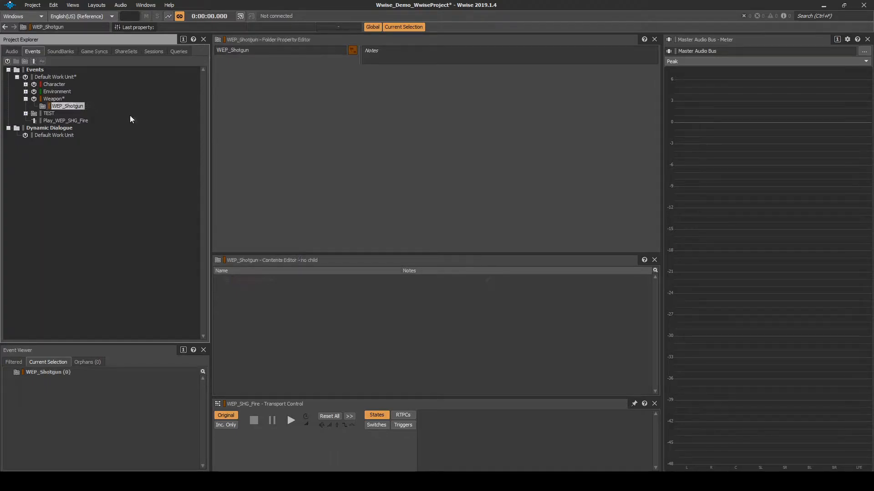
Move Play_WEP_SHG_Fire into the WEP_Shotgun folder and rename it SFX_WEP_SHG_Fire
click(65, 120)
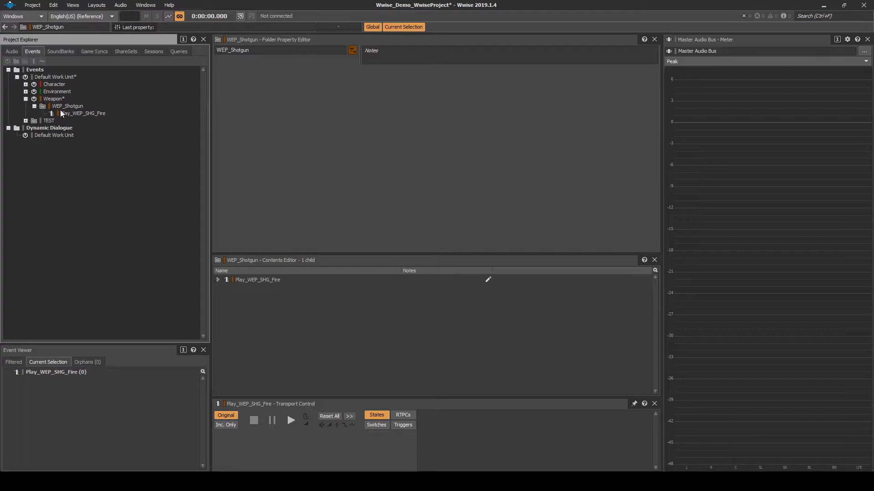
double_click(82, 113)
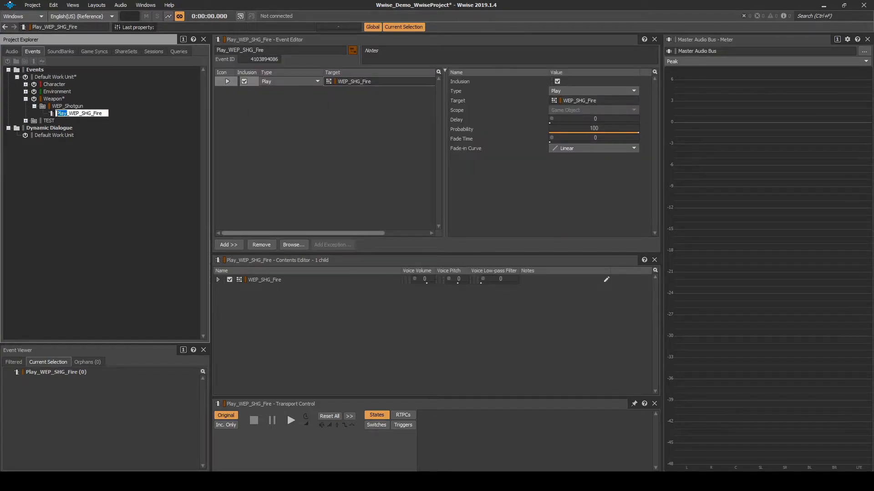
text(SFX_WEP_SHG_Fire)
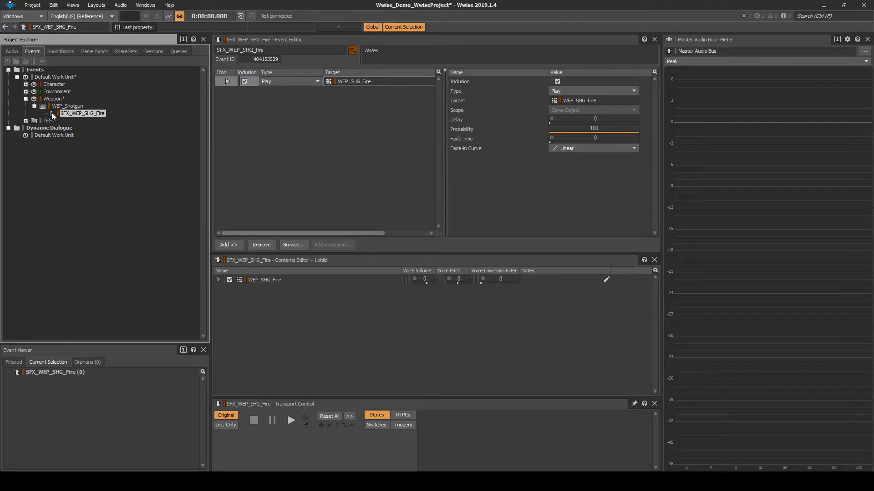
click(29, 5)
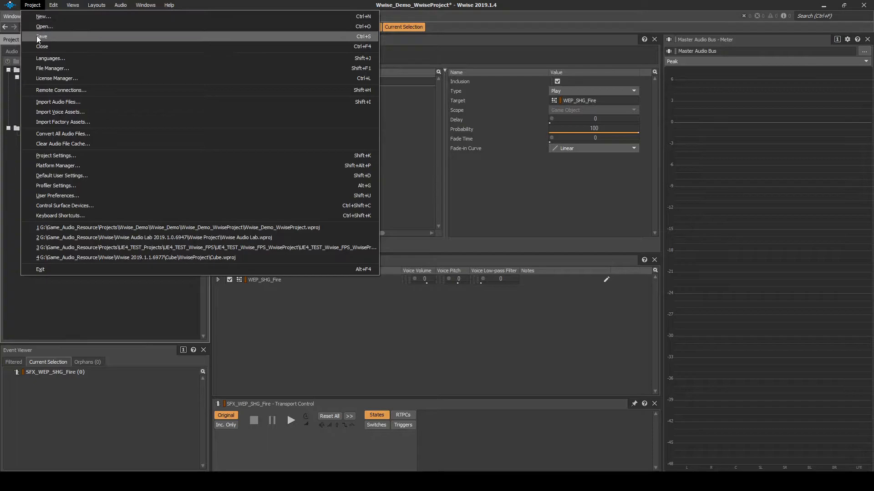
Save the Wwise project and select SB_Weapon to show its included Weapon hierarchies
click(96, 5)
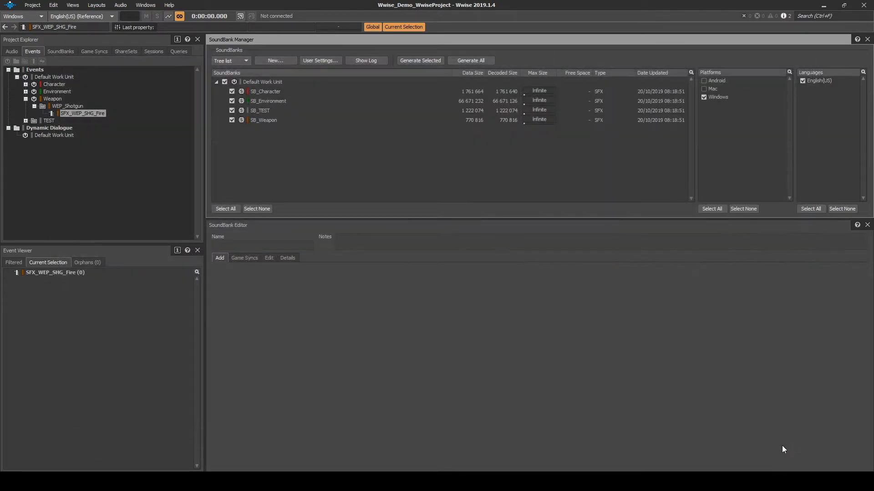
click(263, 120)
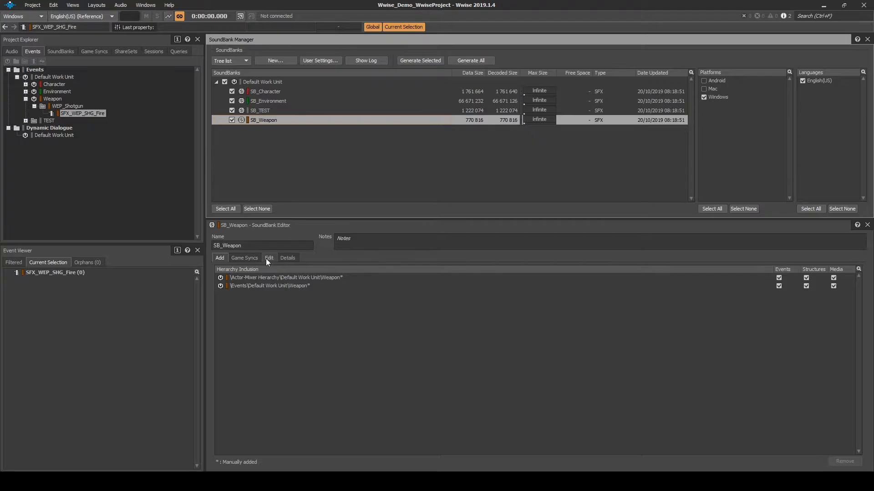
click(269, 257)
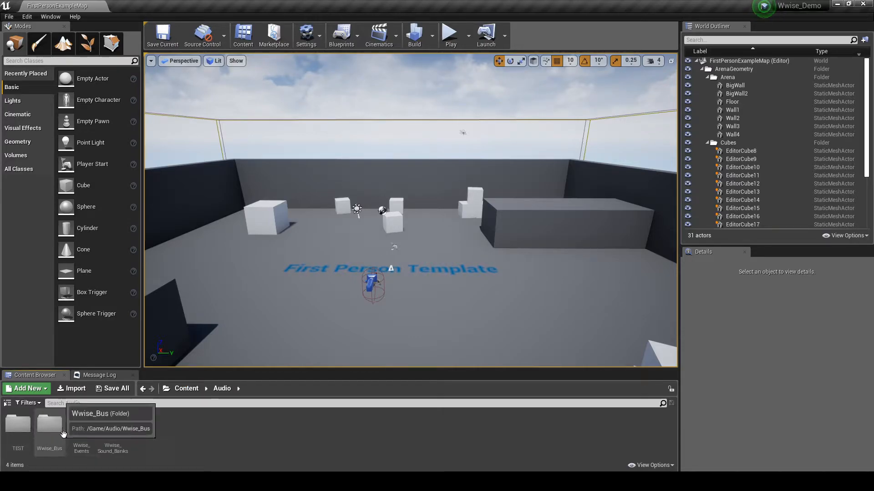
Create a WEP_Shotgun folder inside Content/Audio/Wwise_Events/SFX_Weapon
double_click(49, 425)
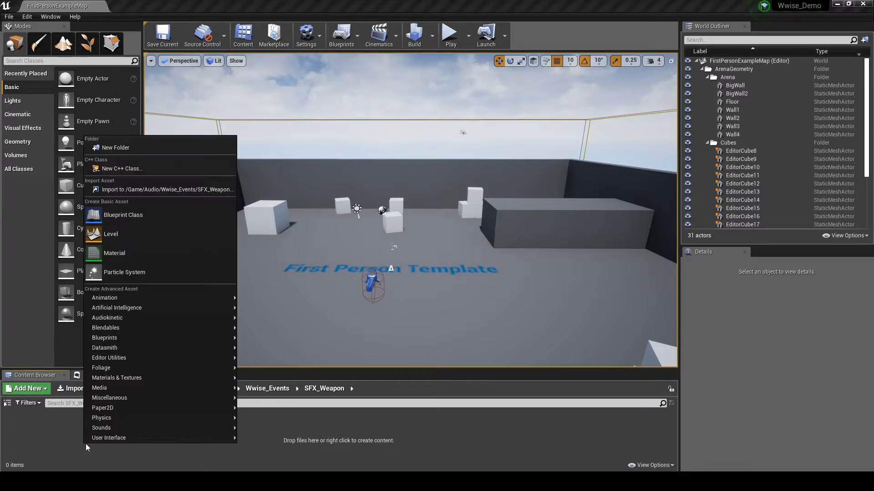
click(109, 147)
text(WEP_Shotgun)
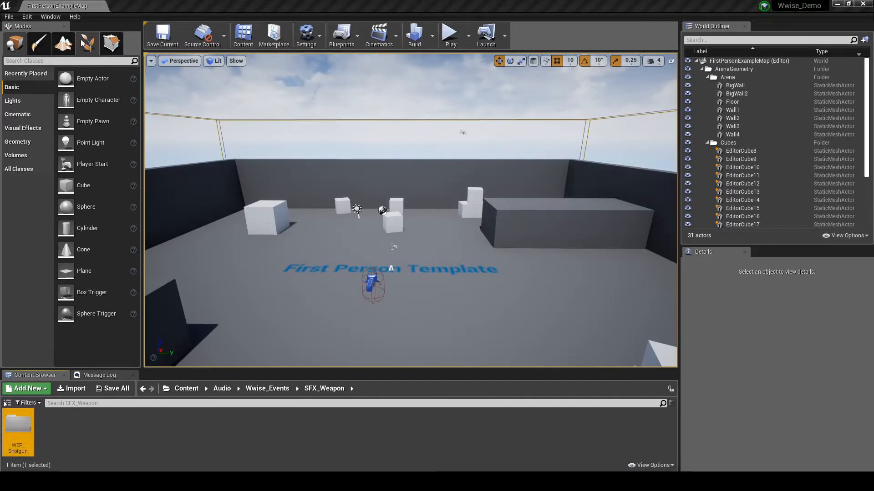
click(56, 17)
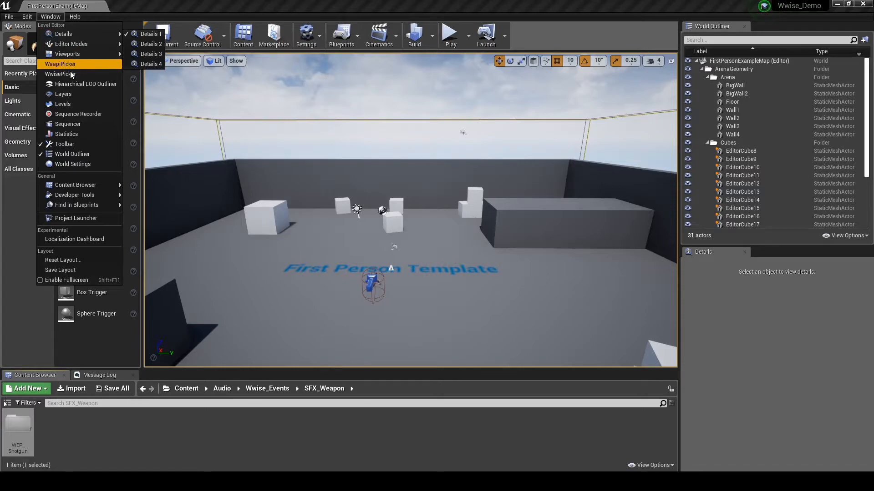
Drag SFX_WEP_SHG_Fire from the Wwise Picker into WEP_Shotgun and set its Required Bank
click(56, 64)
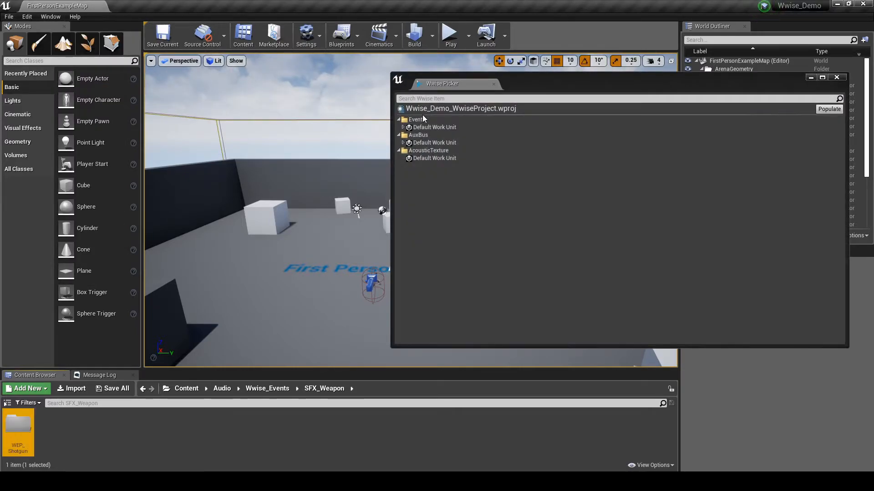
click(403, 127)
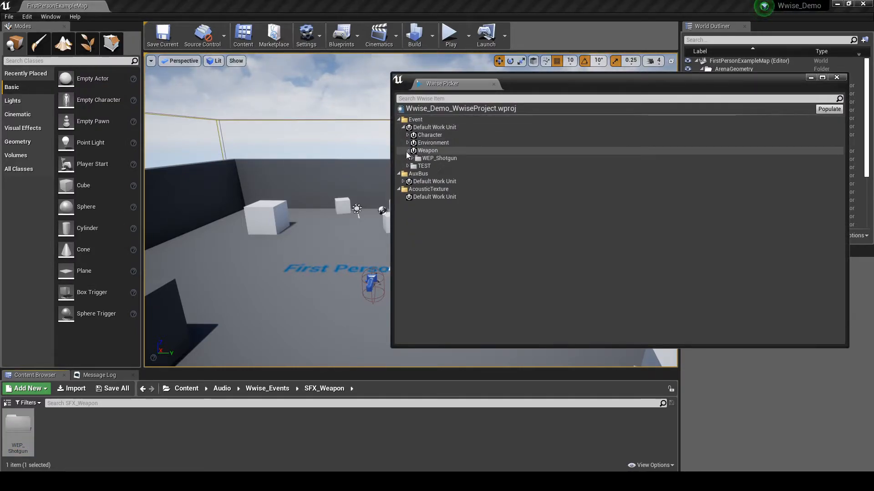
click(408, 158)
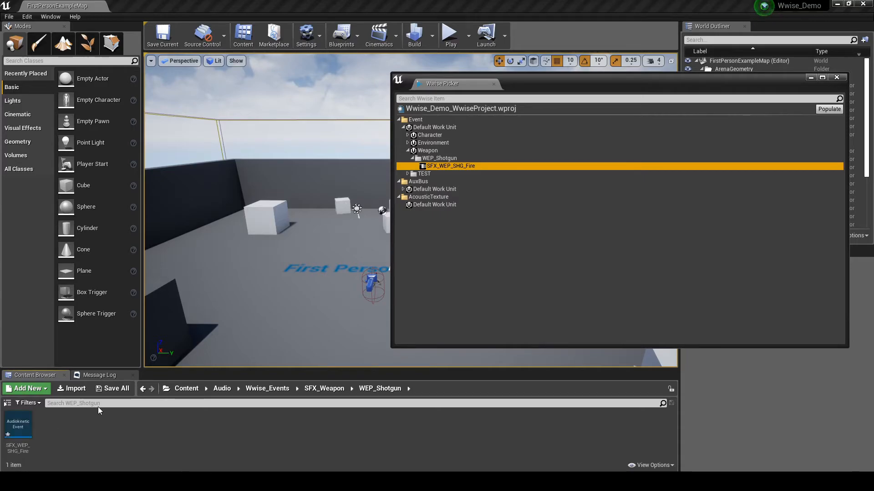
double_click(18, 430)
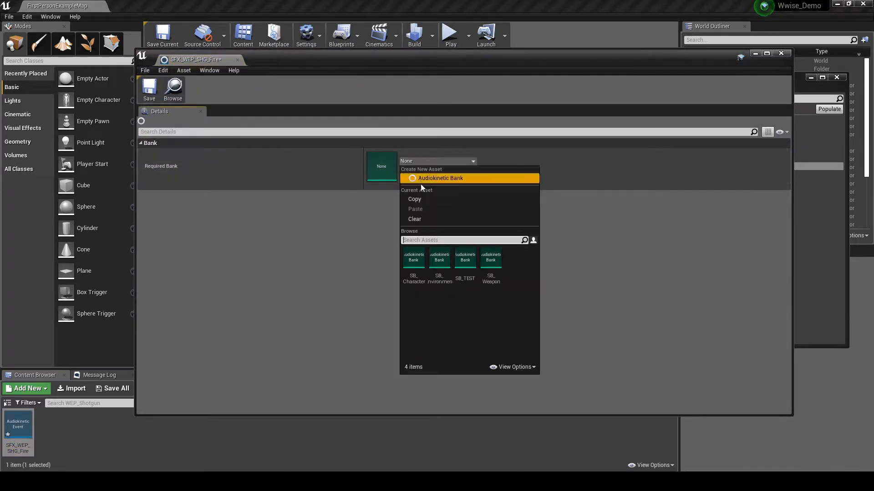
click(491, 258)
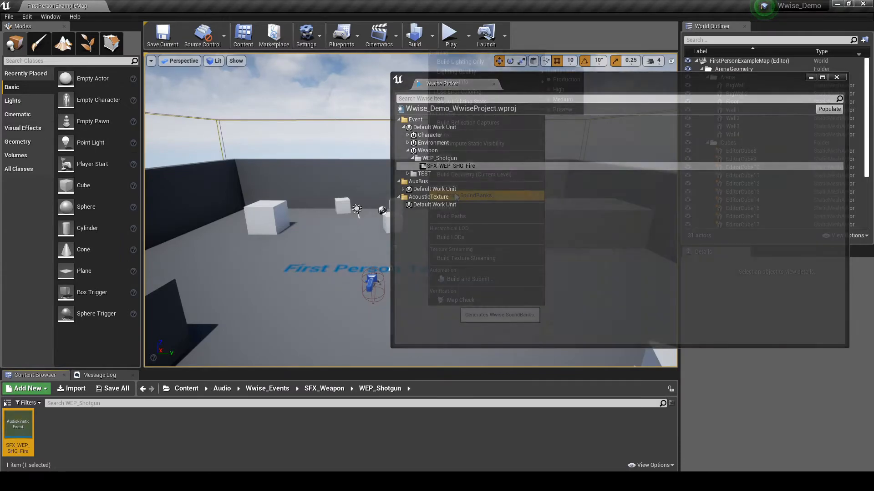
Generate the Wwise SoundBanks for the selected banks and platforms
click(476, 195)
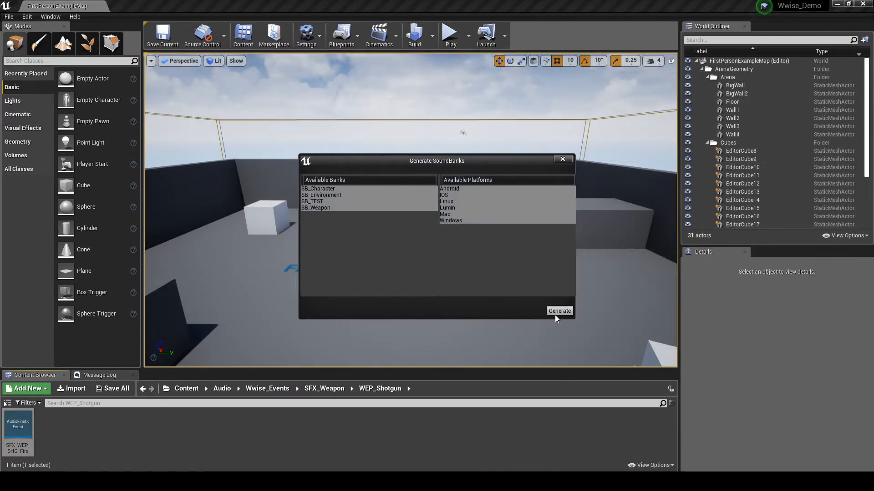
click(559, 311)
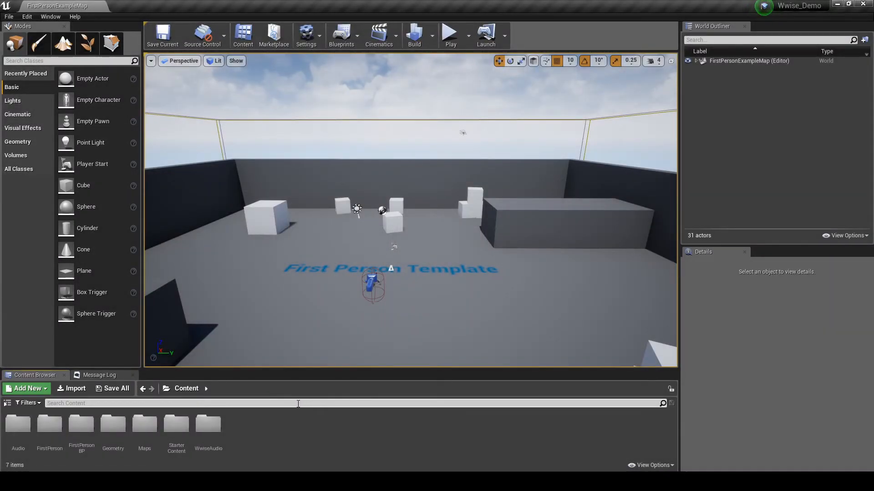
From the weapon fire sound's Reference Viewer, browse to the referencing FirstPersonCharacter blueprint asset
click(49, 424)
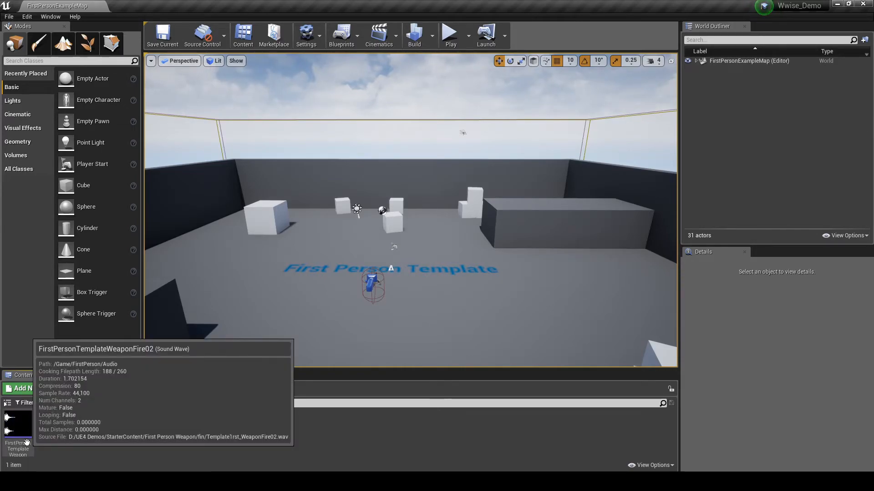
right_click(15, 430)
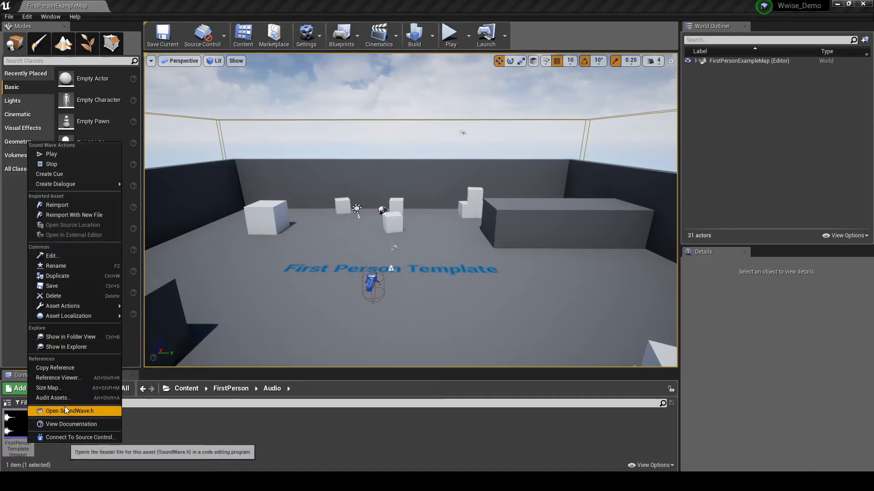
mouse_move(74, 398)
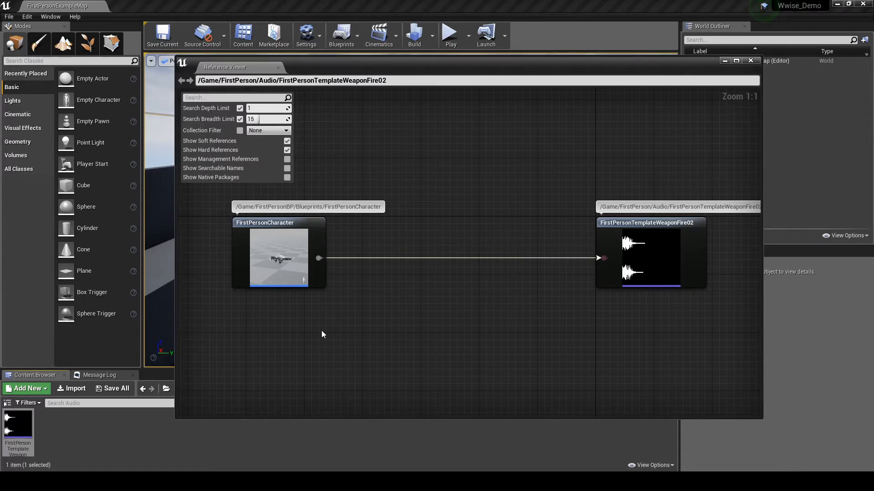
mouse_move(285, 255)
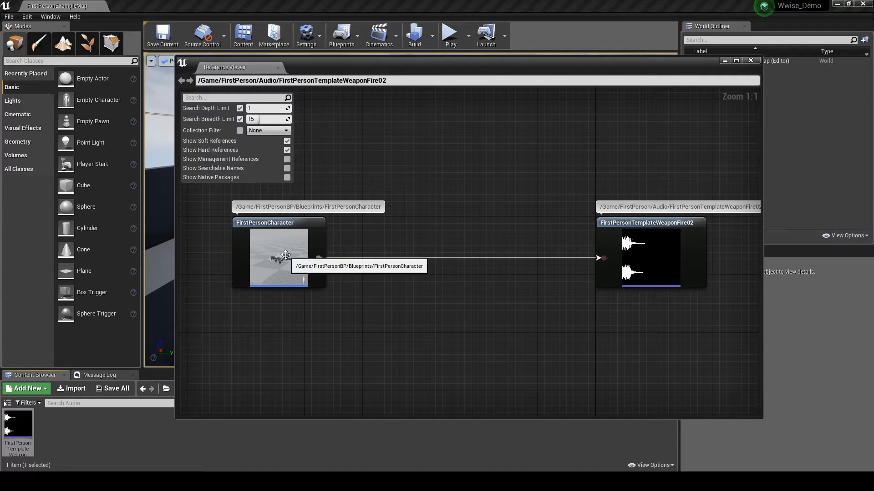
right_click(285, 256)
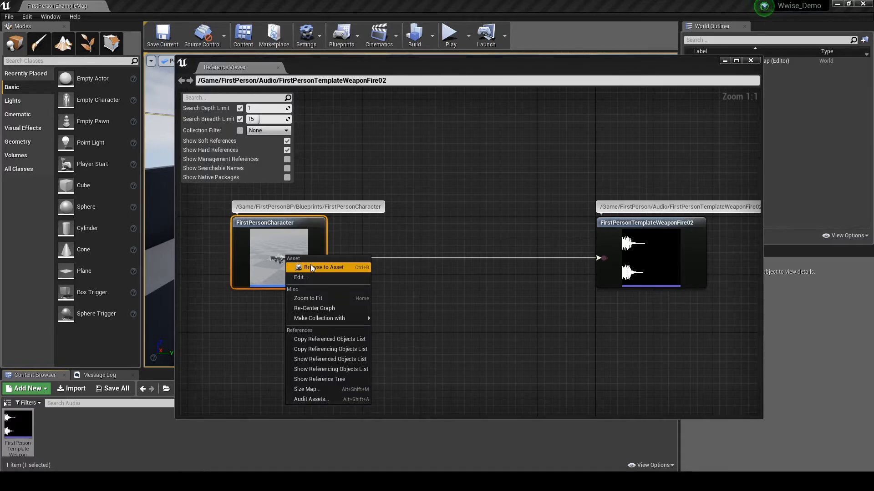
click(326, 268)
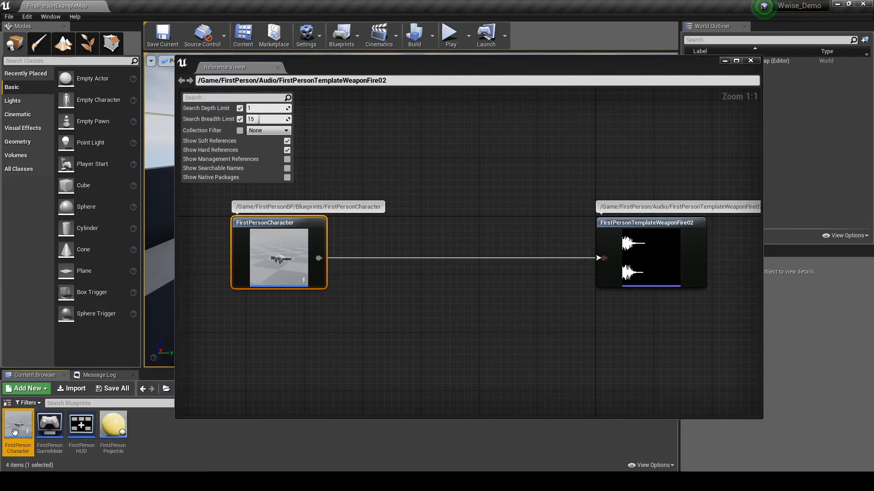
Open FirstPersonCharacter and search the blueprint for FirstPersonTemplateWeaponFire02
double_click(17, 427)
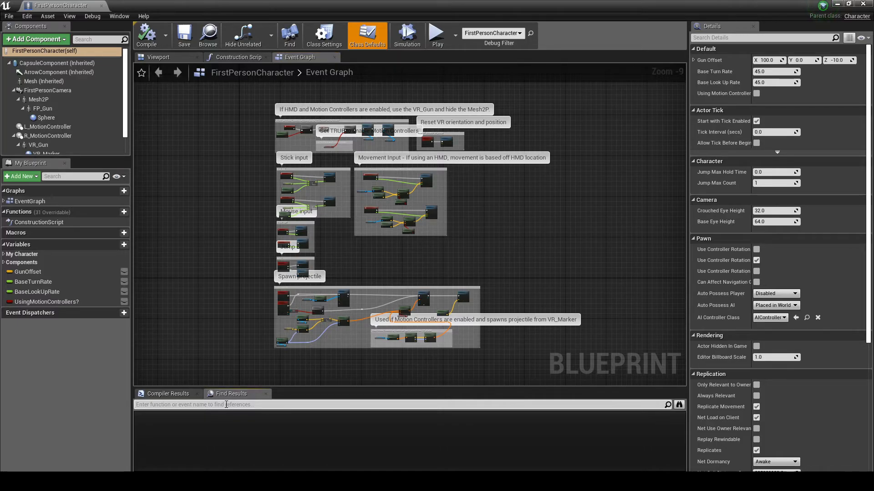
text(Fir)
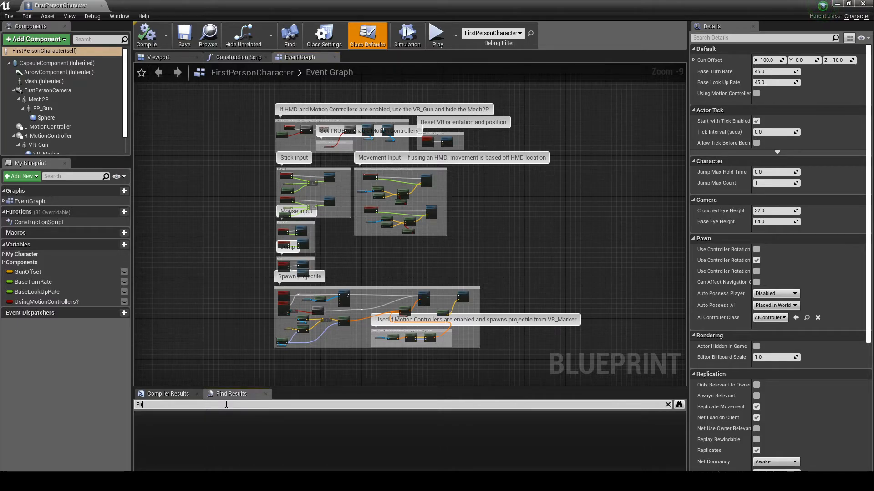
text(FirstPers)
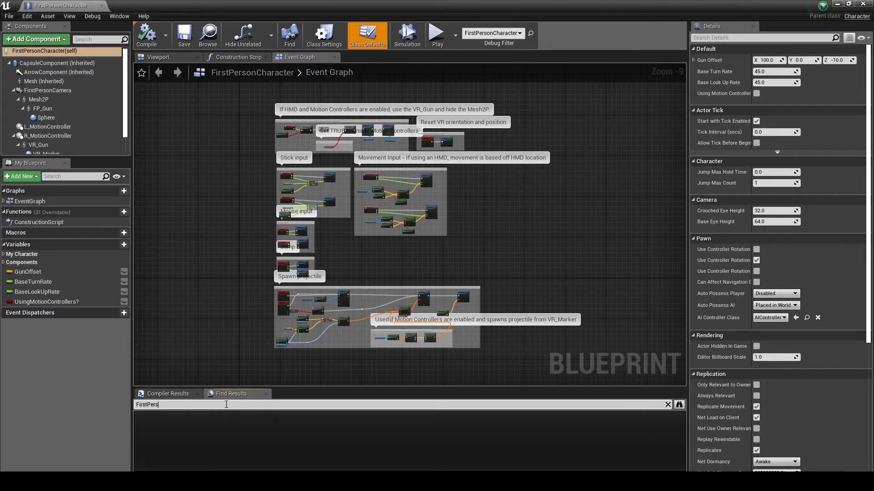
text(FirstPersonTemplateWeaponFire02)
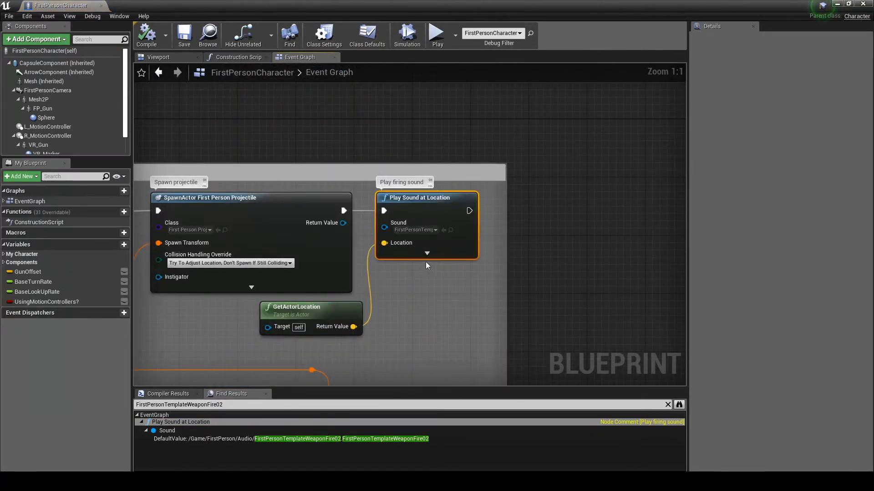
mouse_move(434, 198)
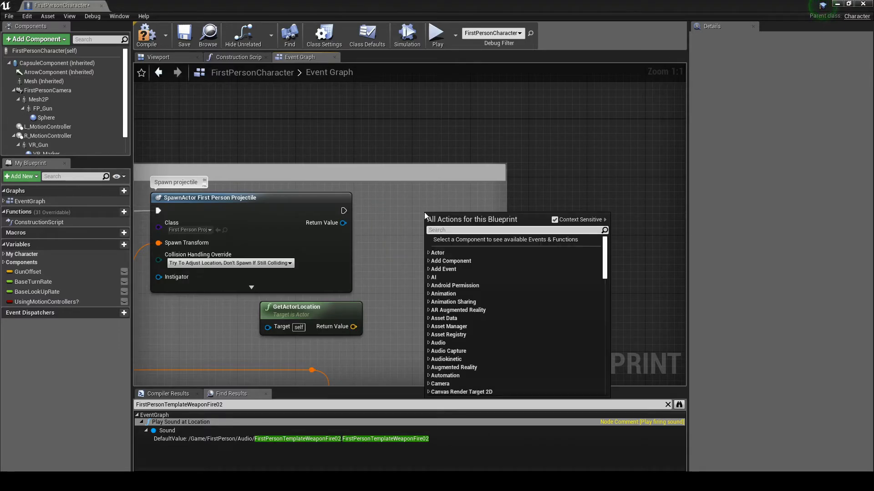
mouse_move(453, 302)
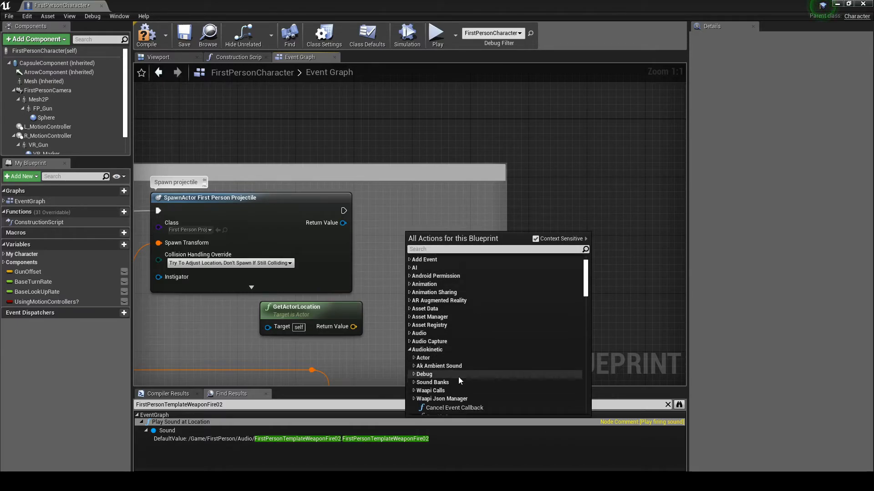
Add an Audiokinetic Post Event at Location node fed by GetActorLocation after the projectile spawn
scroll(down, 3)
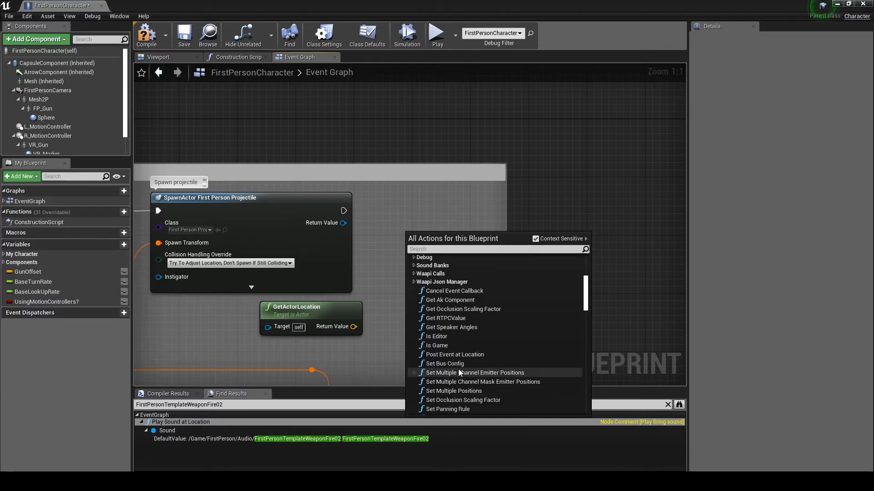
click(455, 354)
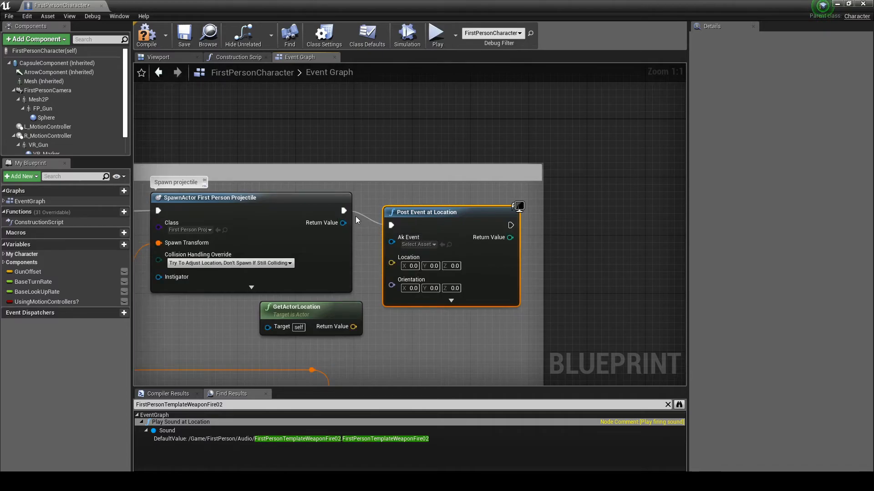
drag(352, 327, 392, 266)
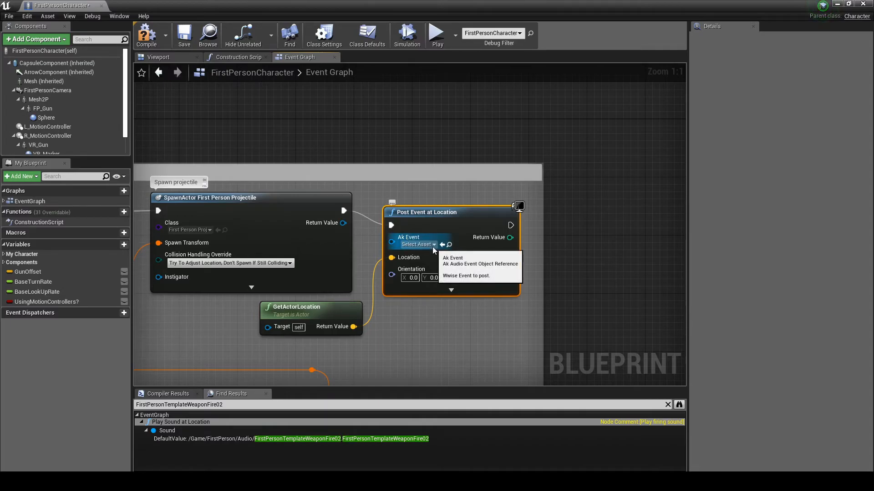
text(SFX_WE)
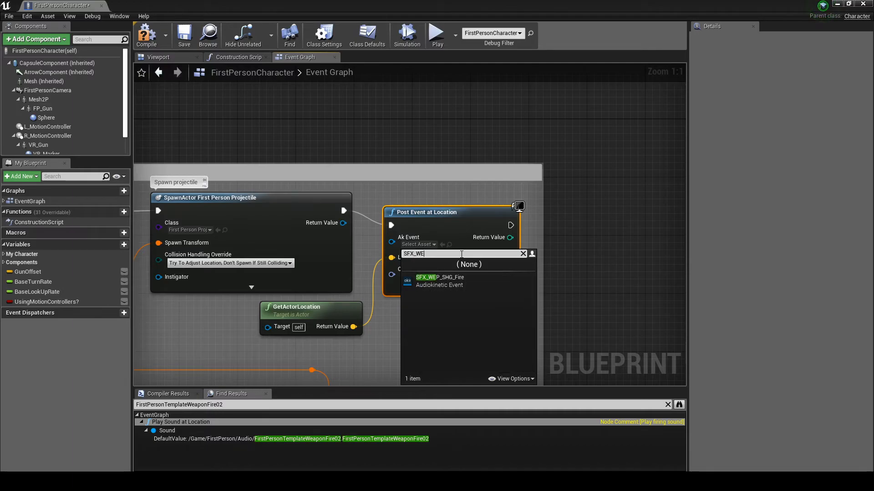
Set the node's Ak Event to SFX_WEP_SHG_Fire
click(439, 278)
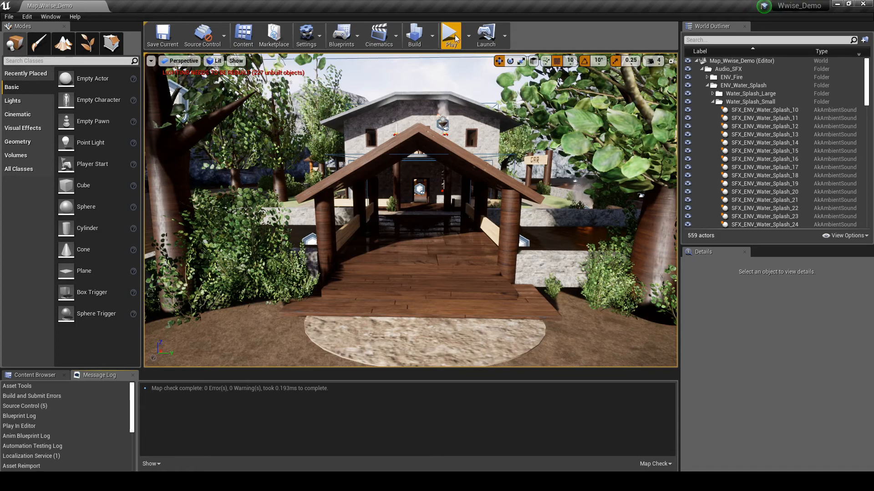
Start Play In Editor on Map_Wwise_Demo to test the shotgun fire sound
click(450, 33)
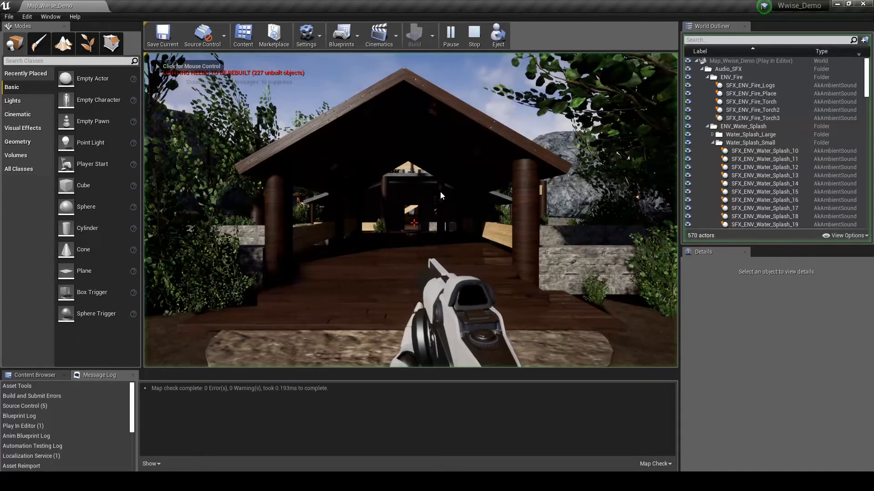